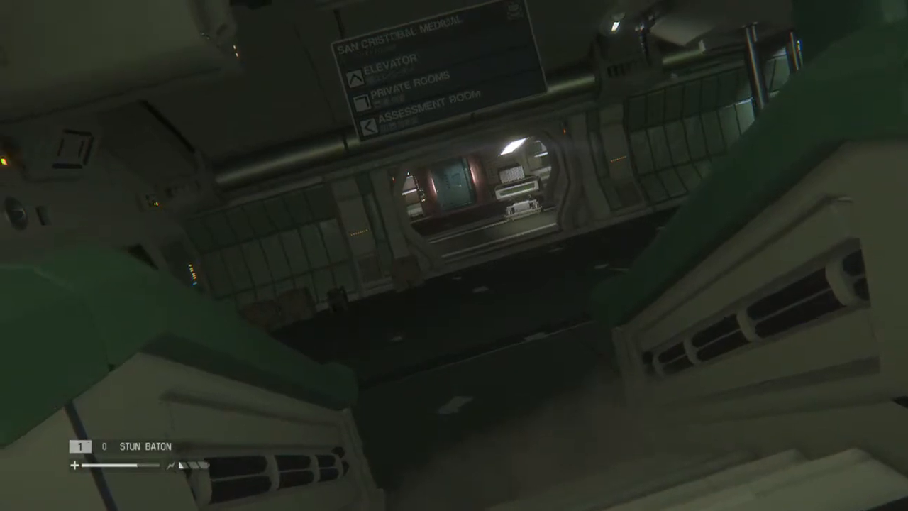
{"action": "mouse_move", "coordinate": [454, 255]}
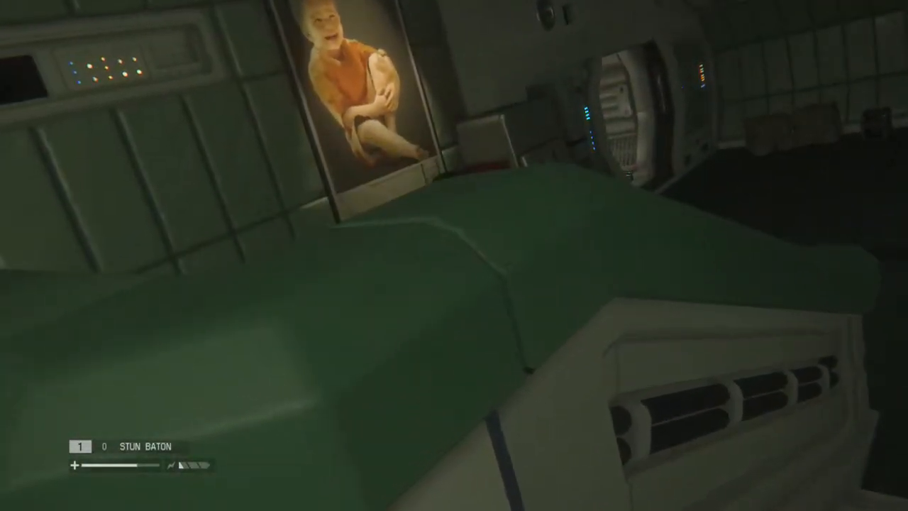
{"action": "mouse_move", "coordinate": [454, 255]}
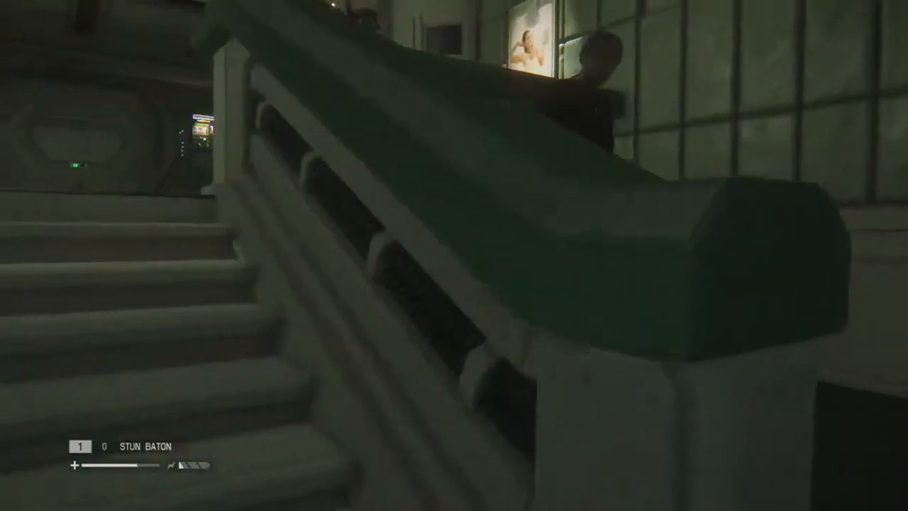
{"action": "mouse_move", "coordinate": [454, 255]}
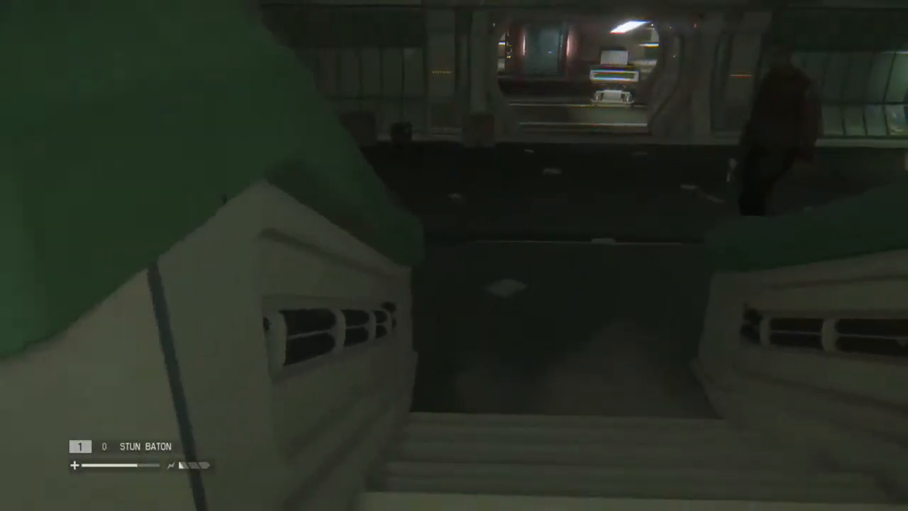
{"action": "mouse_move", "coordinate": [454, 255]}
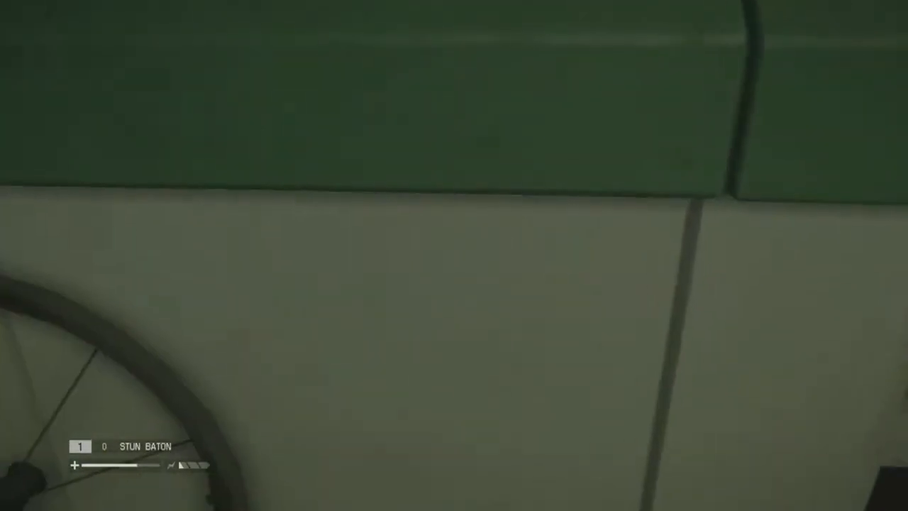
{"action": "mouse_move", "coordinate": [453, 255]}
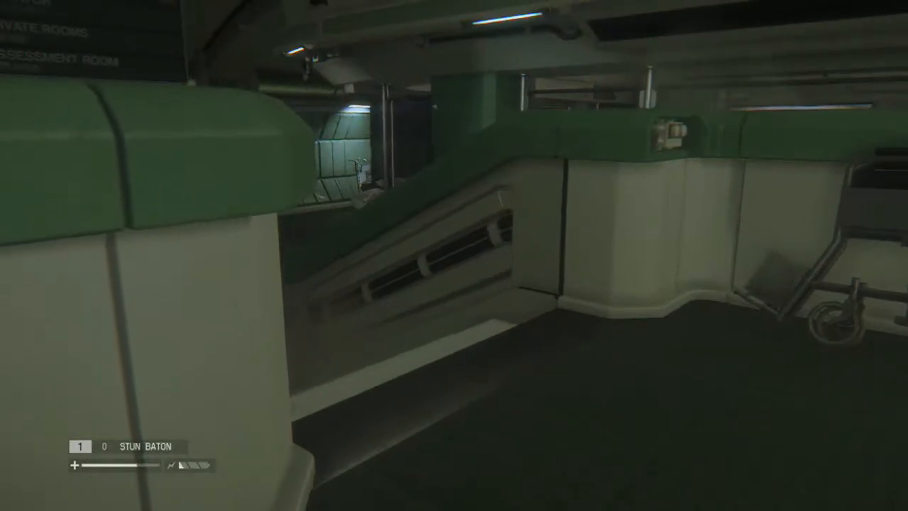
{"action": "mouse_move", "coordinate": [454, 255]}
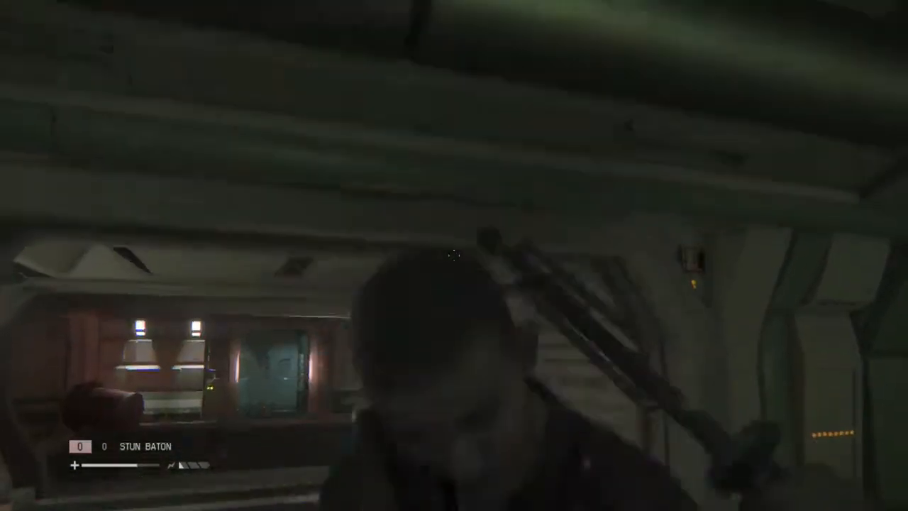
{"action": "mouse_move", "coordinate": [454, 256]}
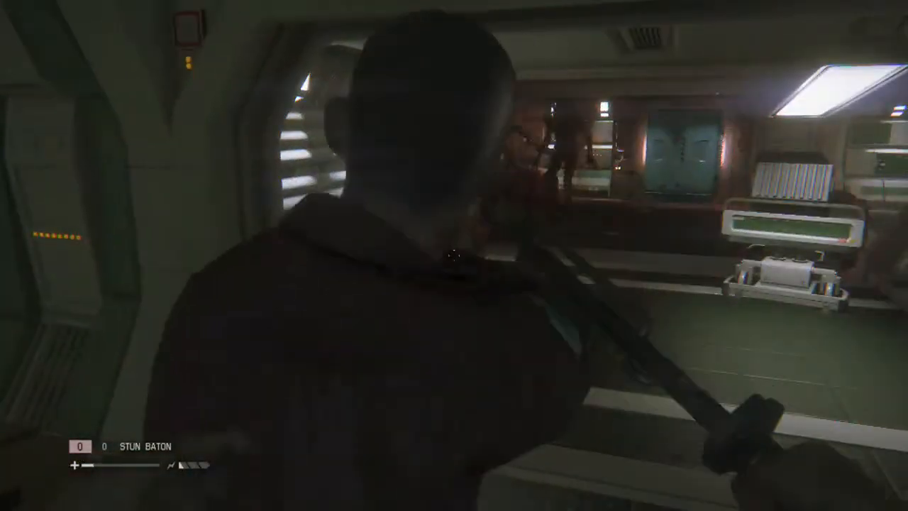
{"action": "mouse_move", "coordinate": [454, 256]}
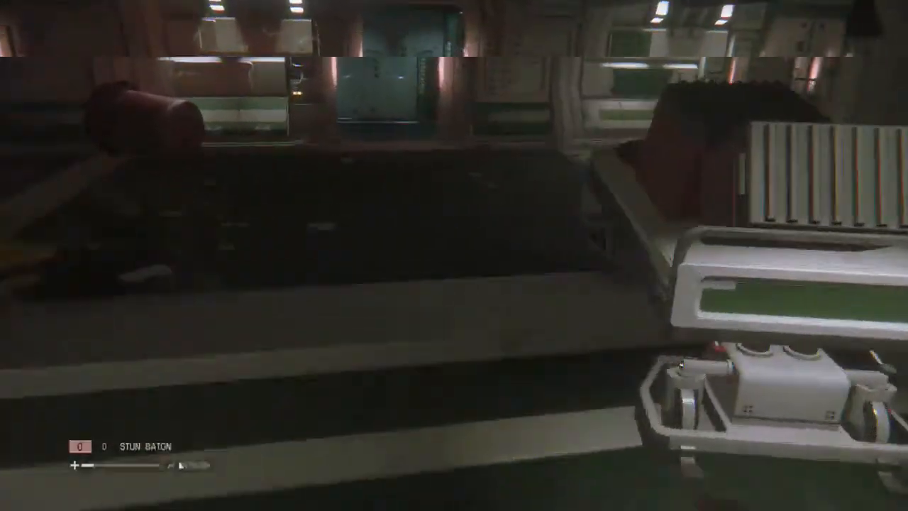
{"action": "mouse_move", "coordinate": [454, 255]}
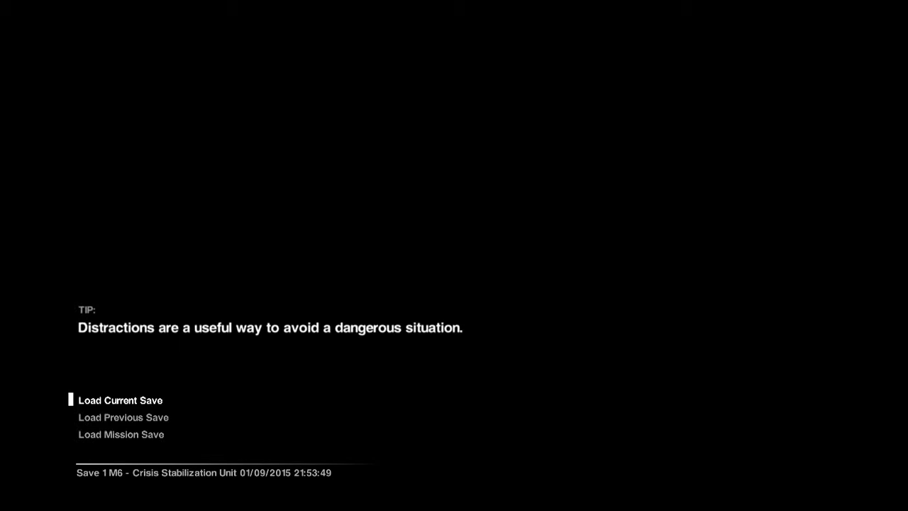
{"action": "left_click", "coordinate": [121, 400]}
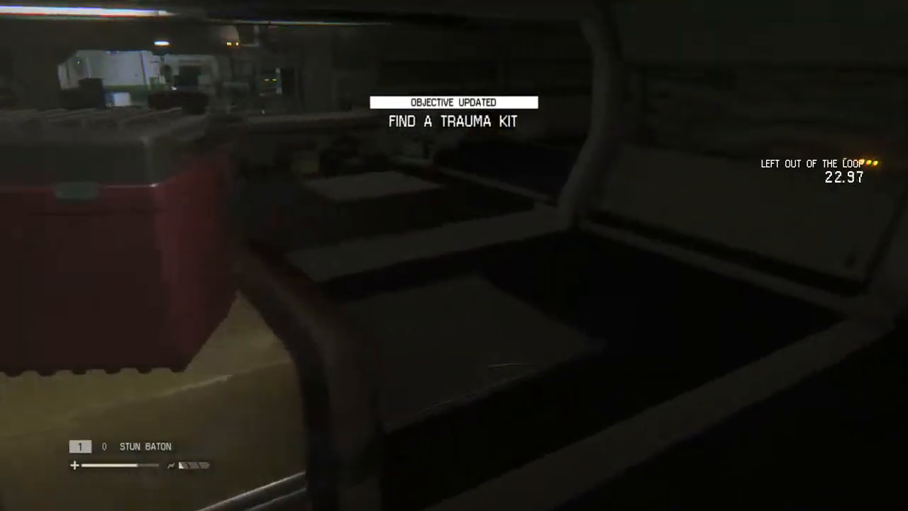
{"action": "mouse_move", "coordinate": [454, 255]}
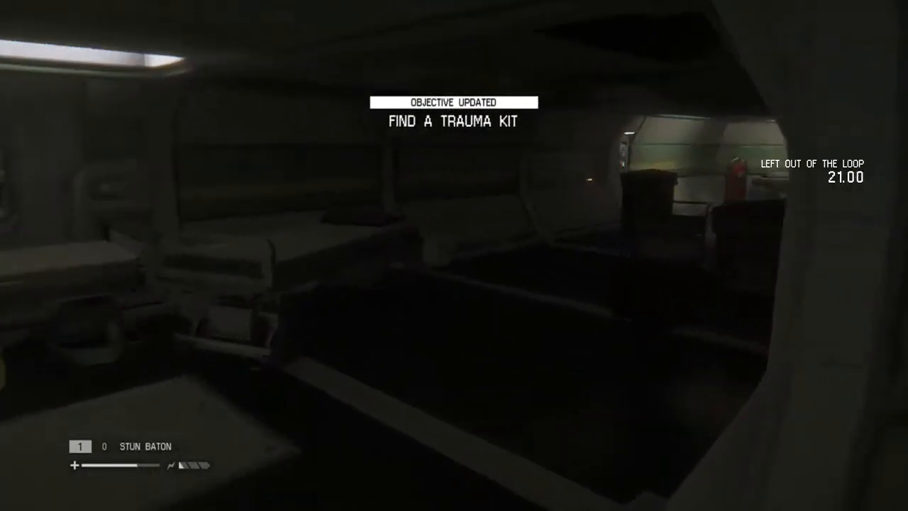
{"action": "mouse_move", "coordinate": [454, 255]}
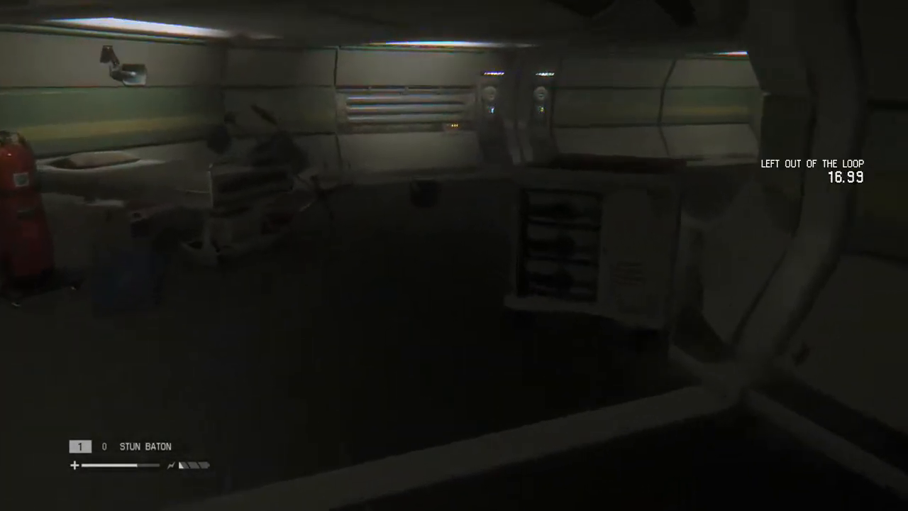
{"action": "mouse_move", "coordinate": [454, 255]}
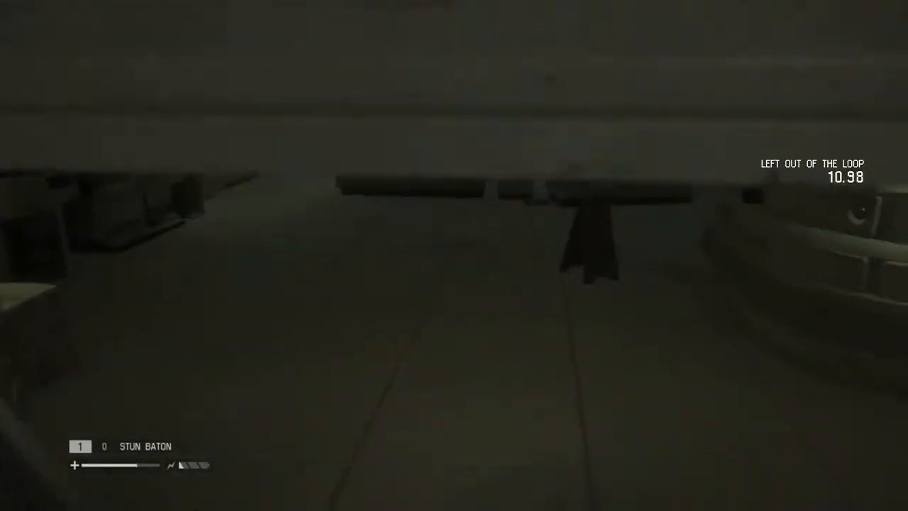
{"action": "mouse_move", "coordinate": [454, 255]}
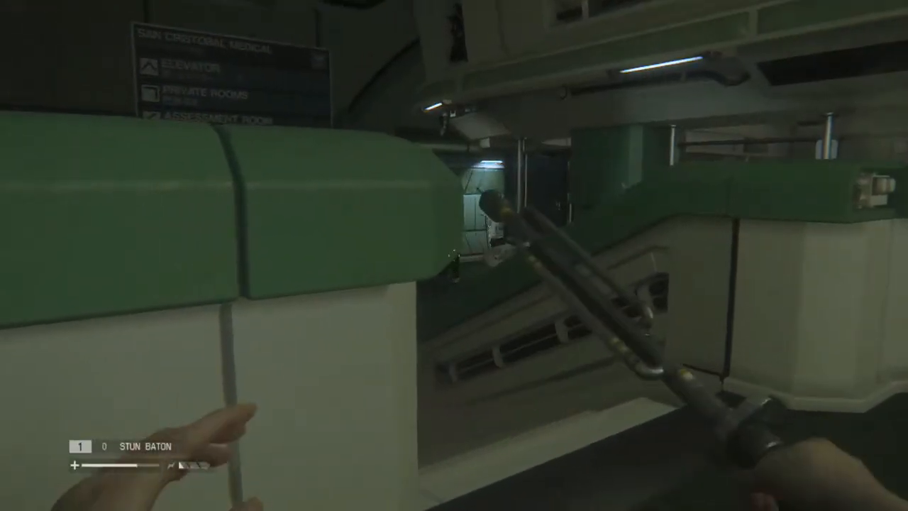
{"action": "mouse_move", "coordinate": [454, 255]}
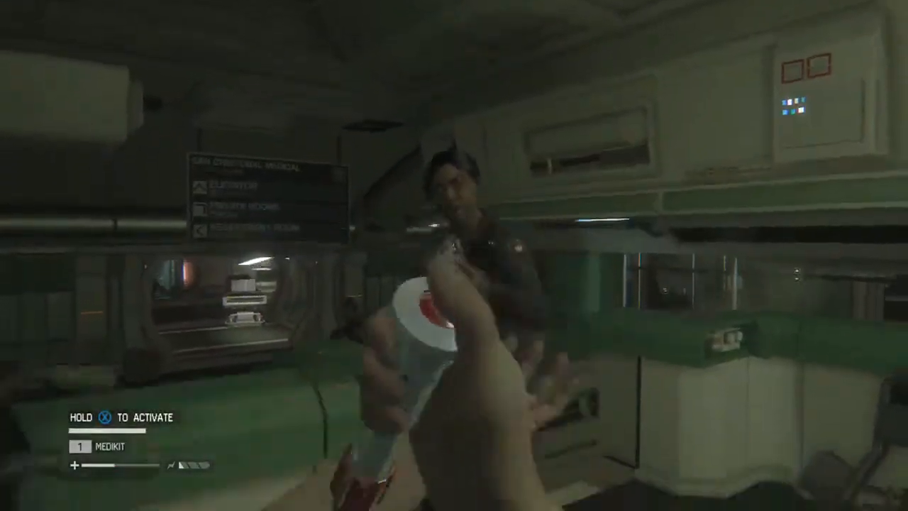
{"action": "mouse_move", "coordinate": [454, 255]}
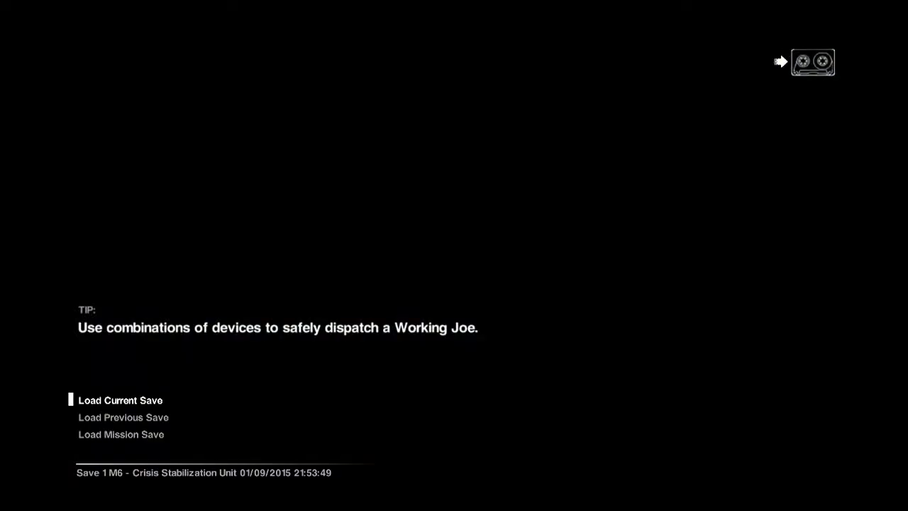
{"action": "left_click", "coordinate": [119, 400]}
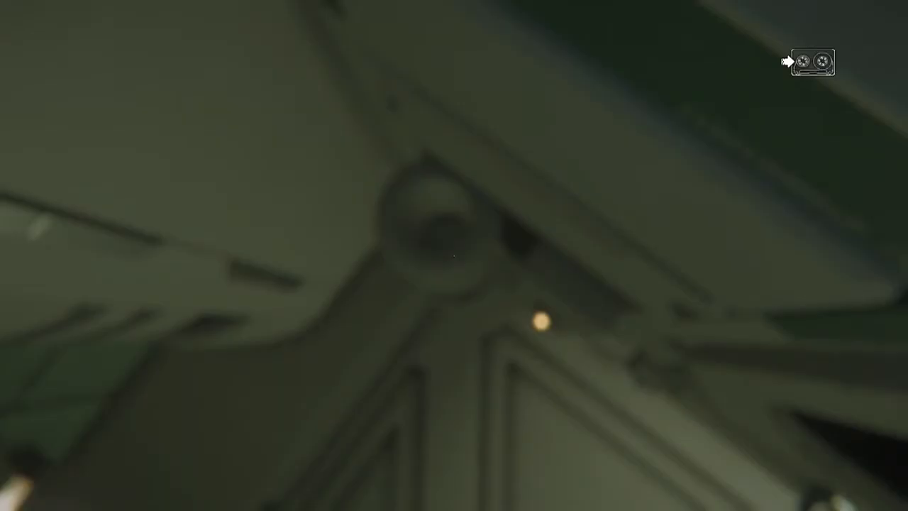